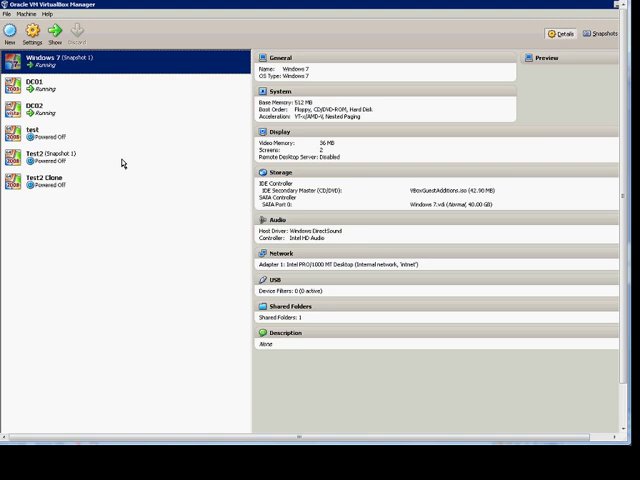
mouse_move(113, 155)
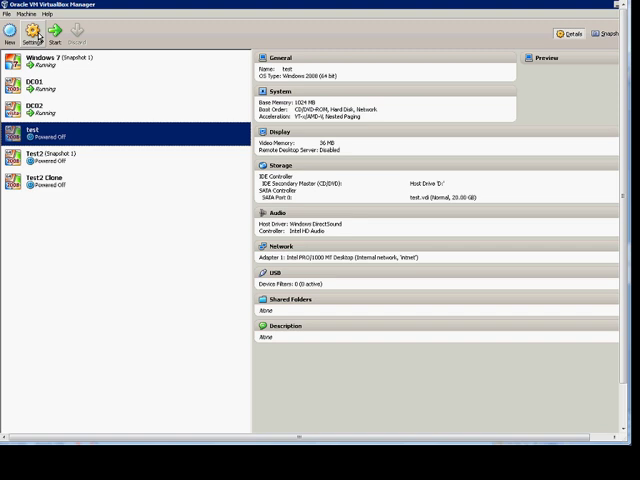
Step: Open the test VM's Settings and show its Display category
left_click(30, 37)
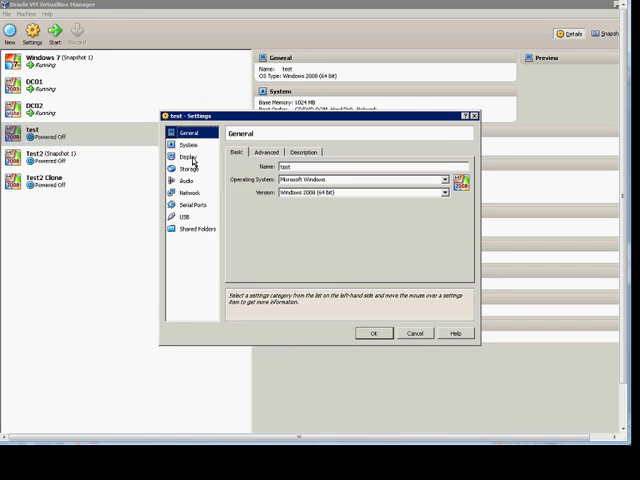
left_click(187, 157)
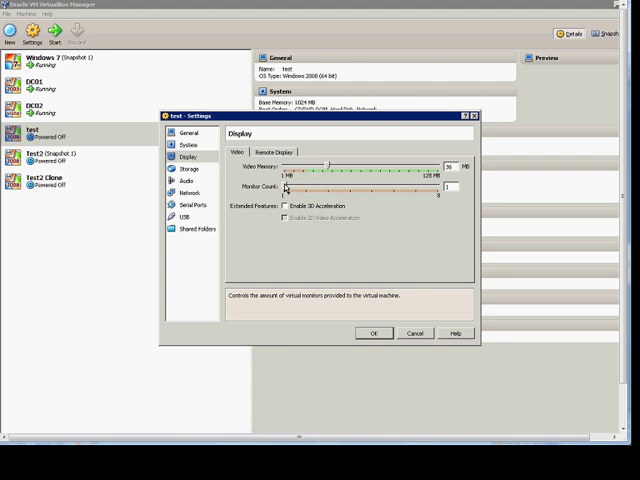
Step: Drag the Monitor Count slider to raise the test VM's virtual monitors
left_click_drag(285, 191, 310, 191)
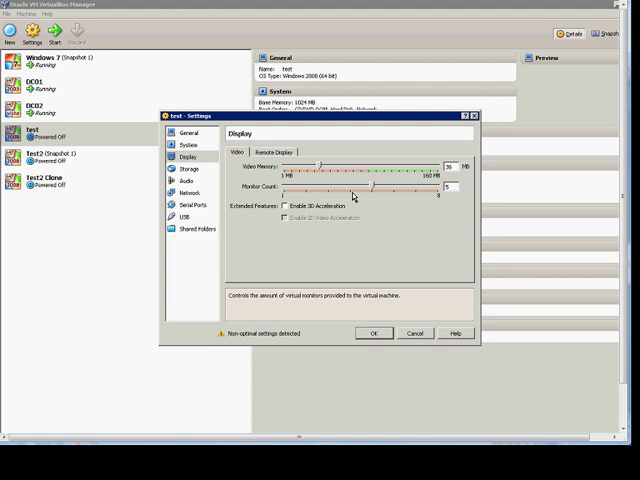
mouse_move(370, 189)
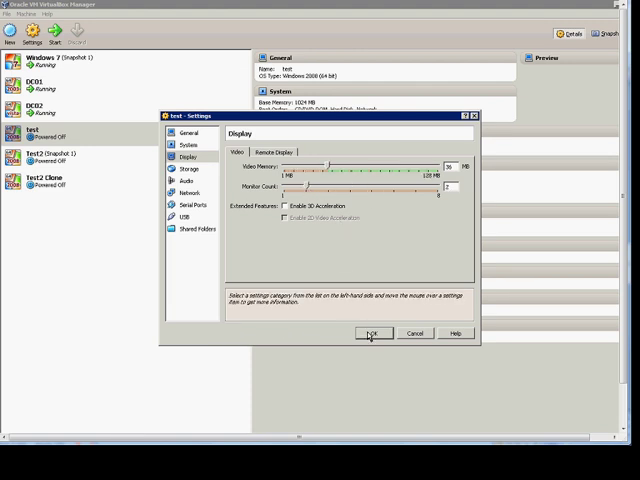
left_click(374, 333)
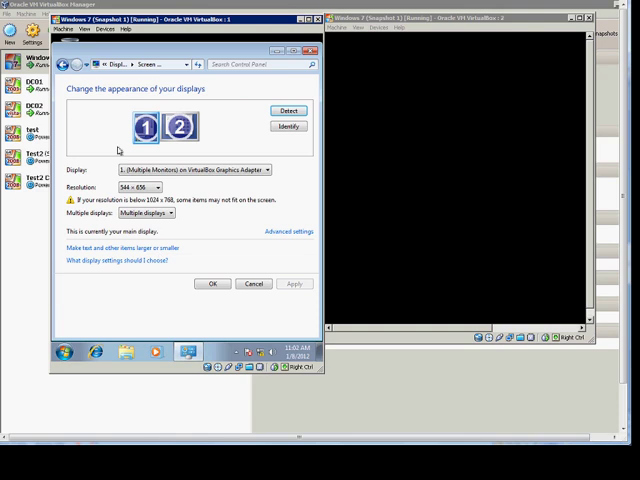
mouse_move(120, 158)
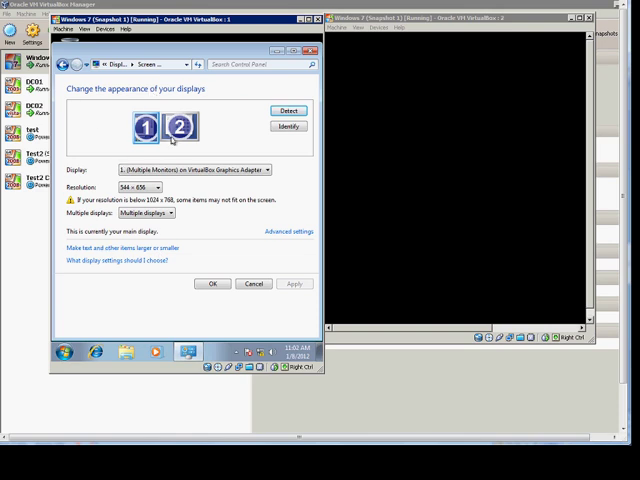
Step: Select monitor 2 in Screen Resolution to show Display 2's settings
left_click(184, 128)
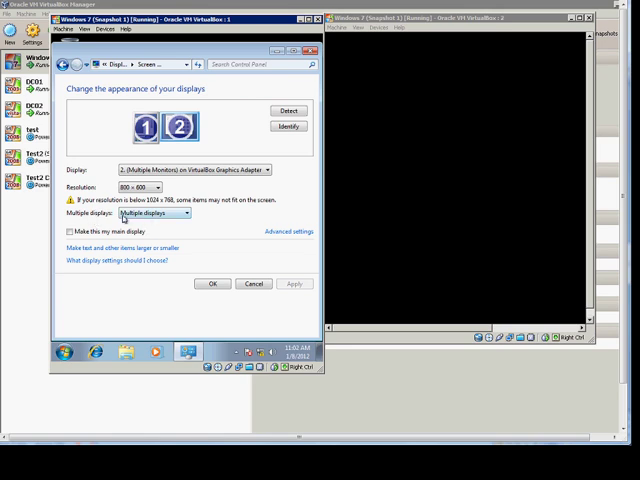
mouse_move(273, 197)
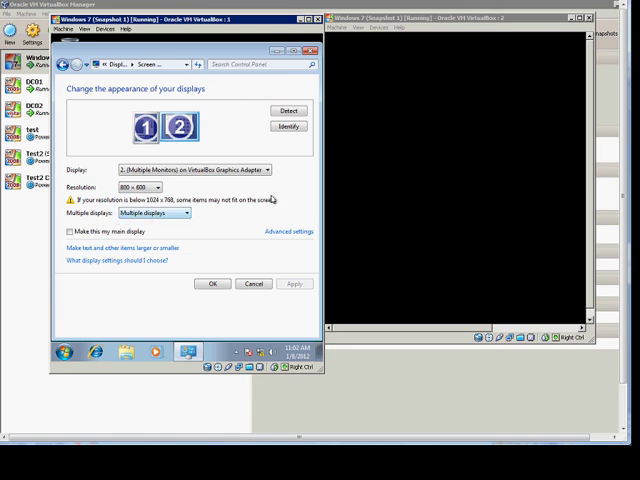